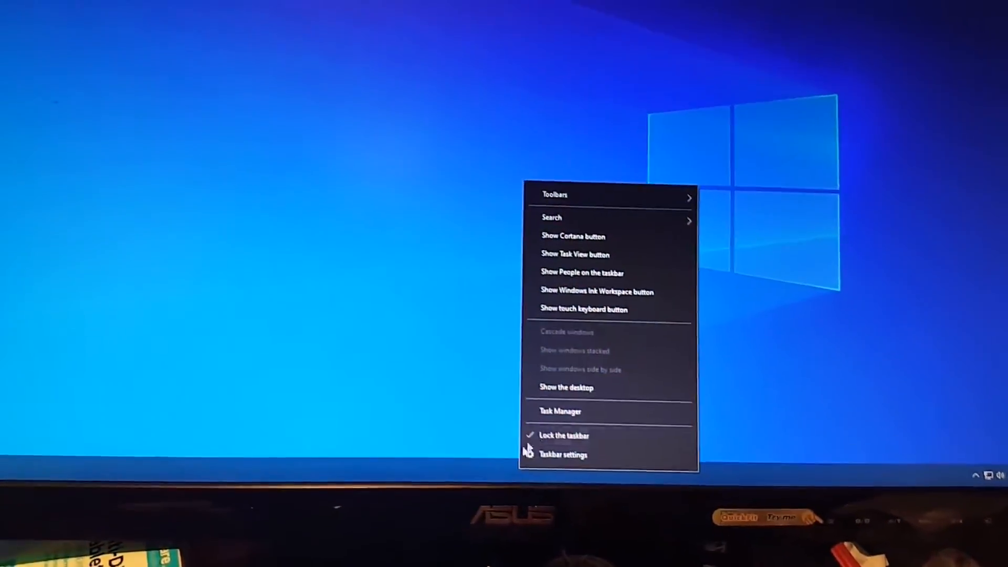
- Launch System Information from Control Panel's Administrative Tools, showing Windows 10 Home build 19041
click(558, 412)
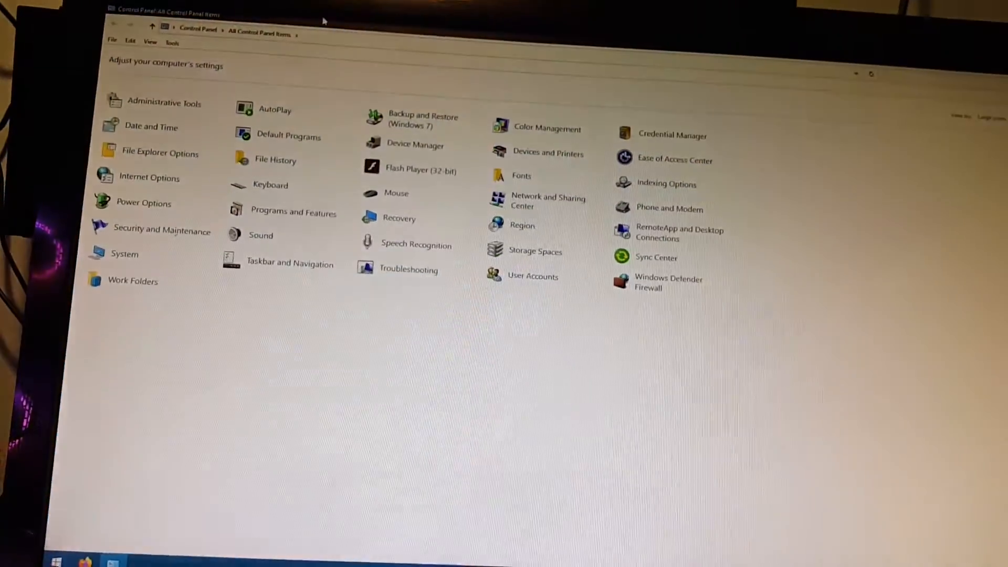
double_click(164, 101)
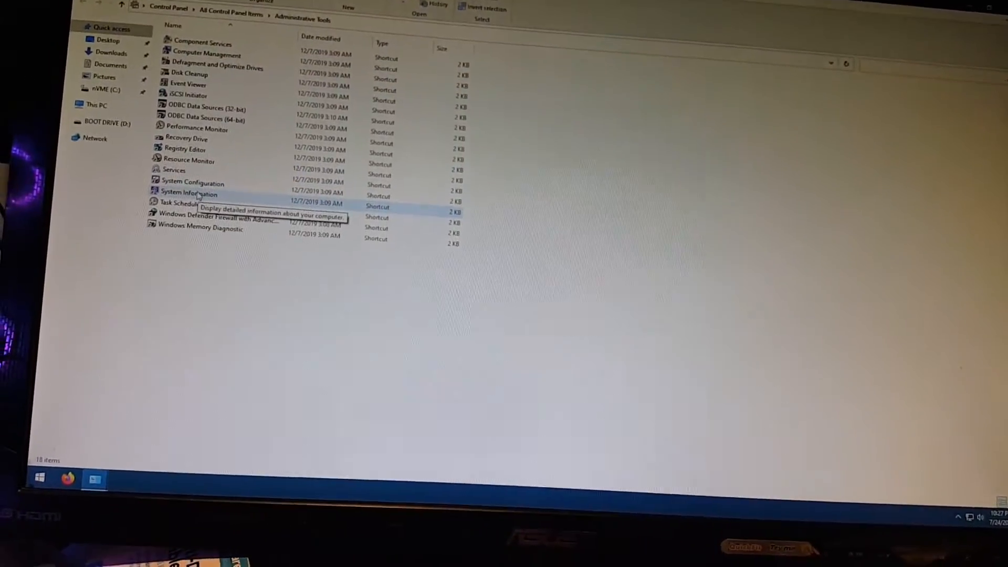
double_click(190, 193)
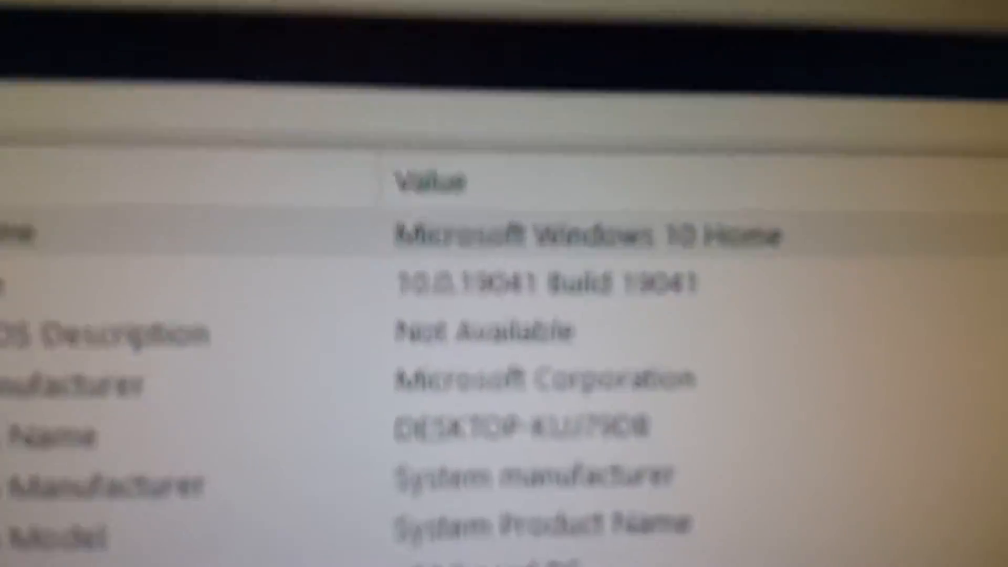
scroll(down, 3)
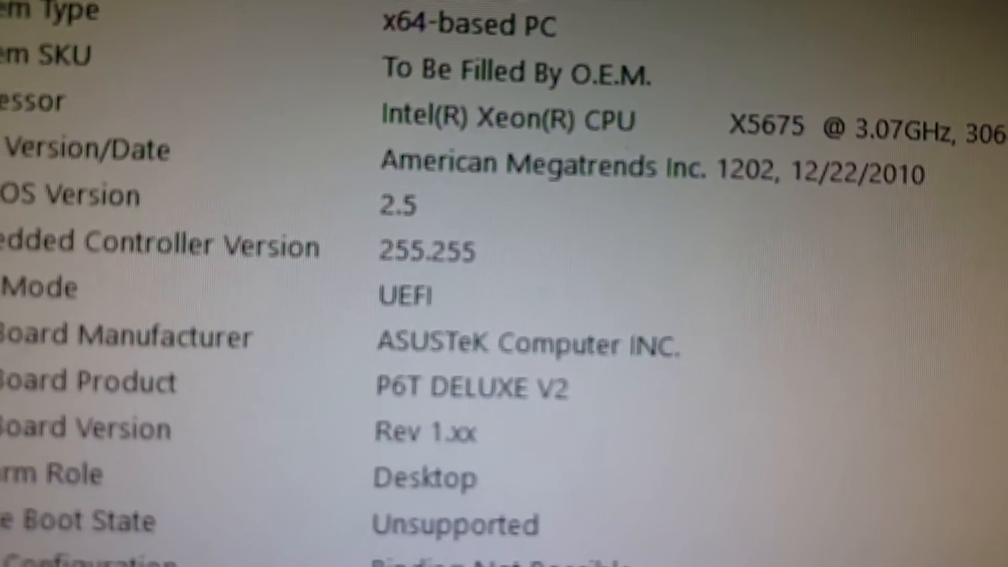
scroll(down, 3)
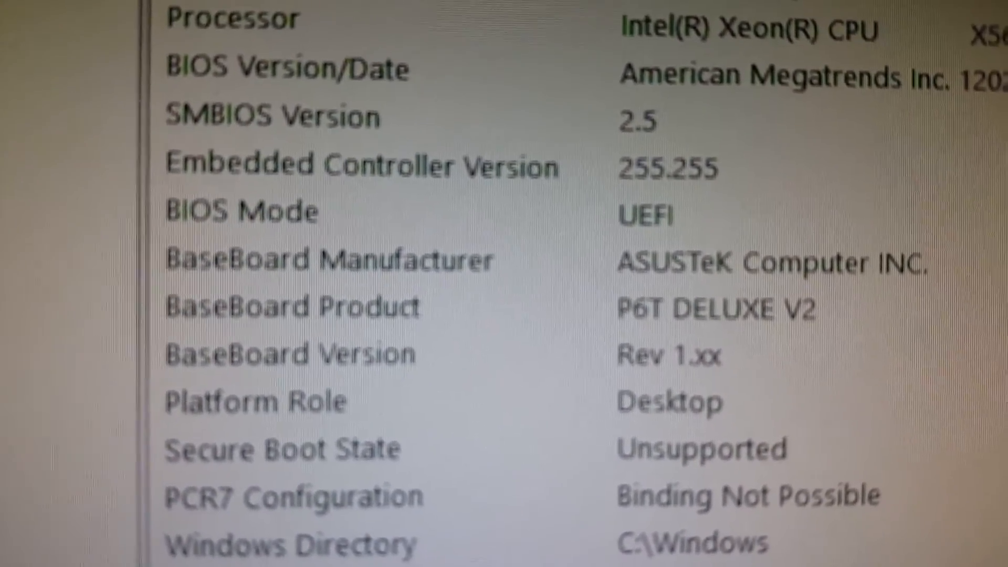
scroll(up, 3)
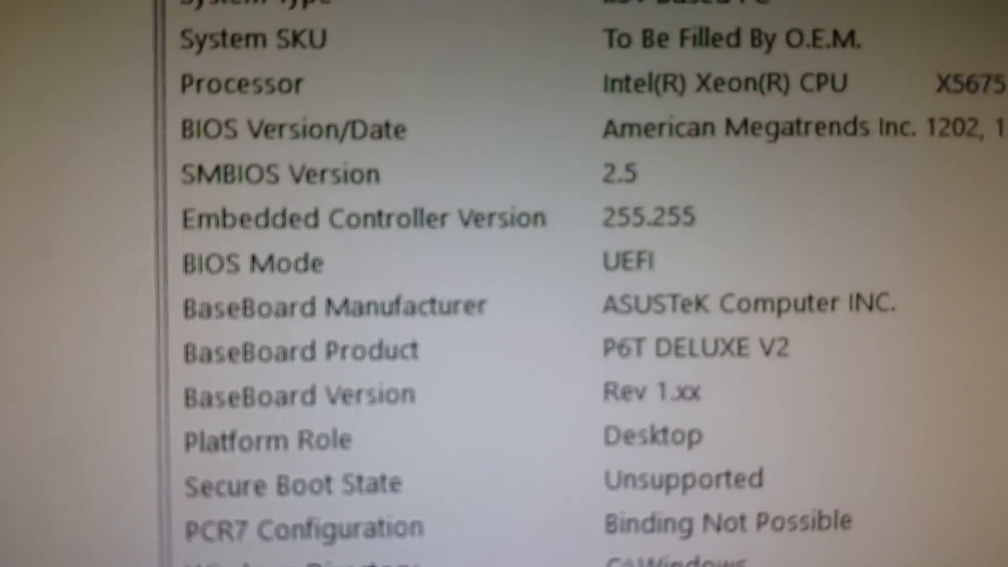
scroll(down, 3)
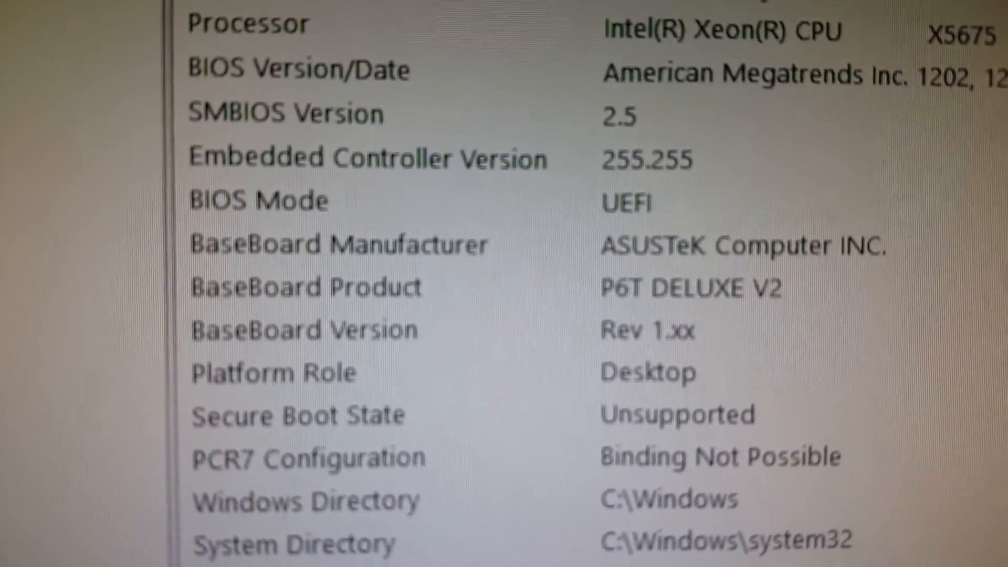
scroll(down, 3)
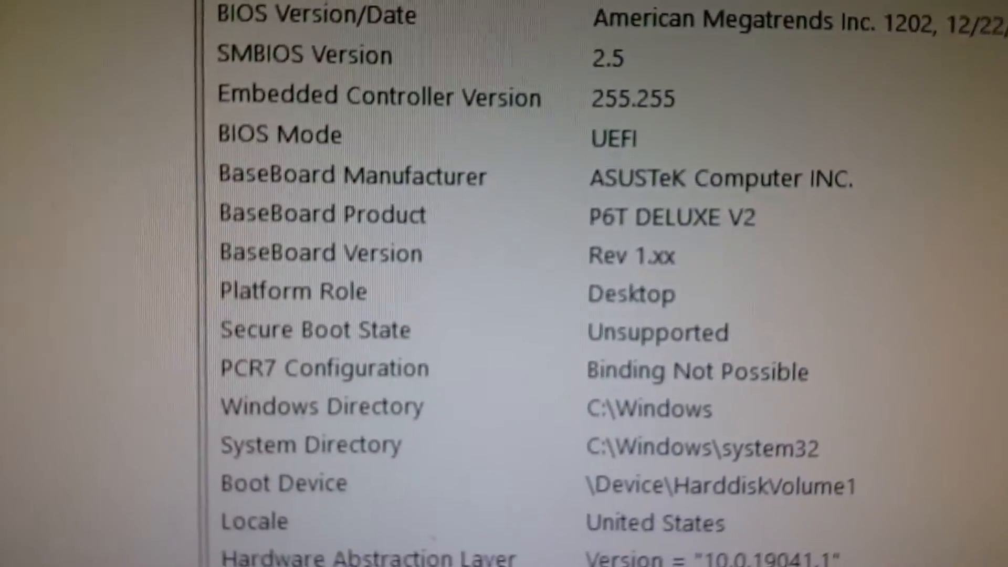
scroll(down, 3)
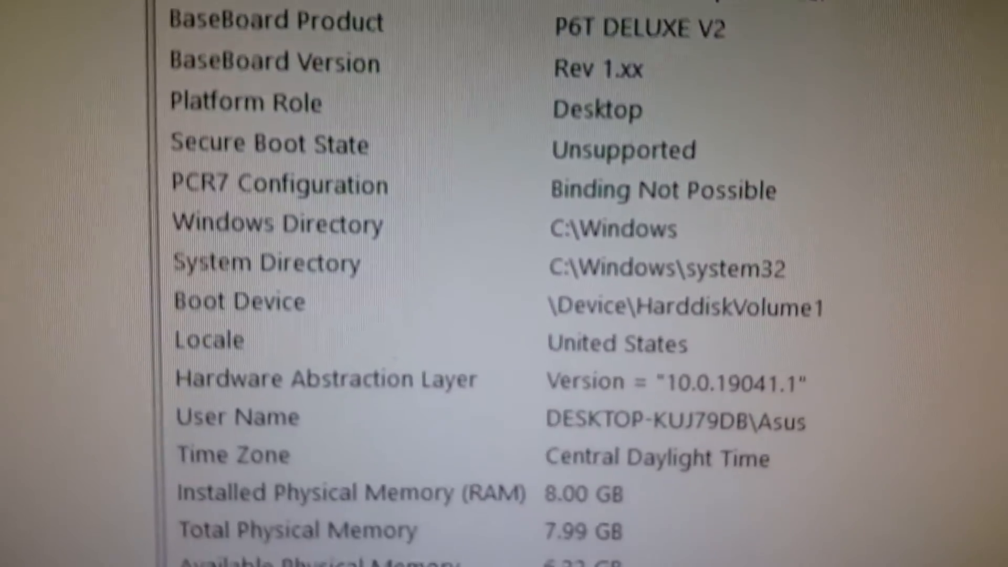
scroll(down, 3)
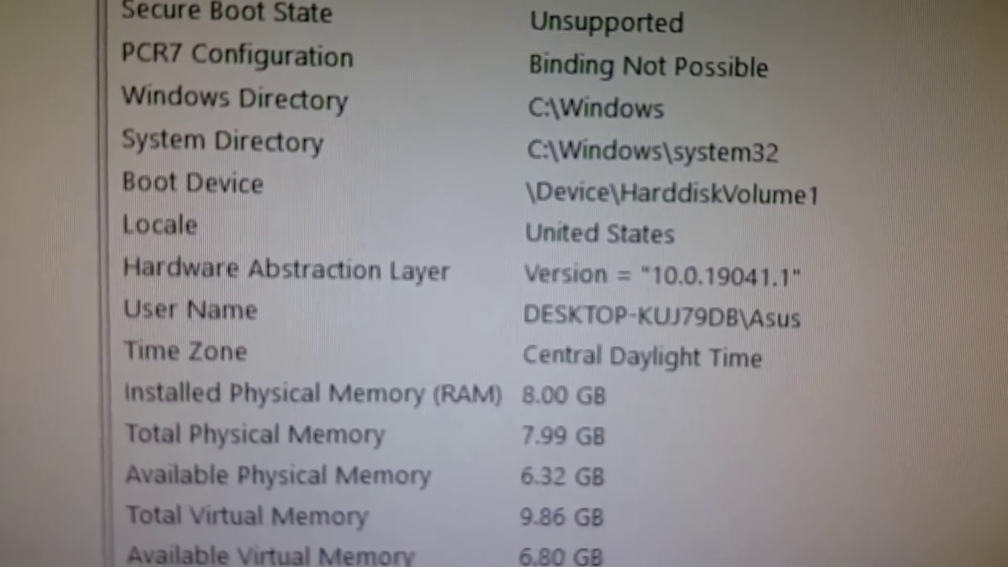
scroll(down, 3)
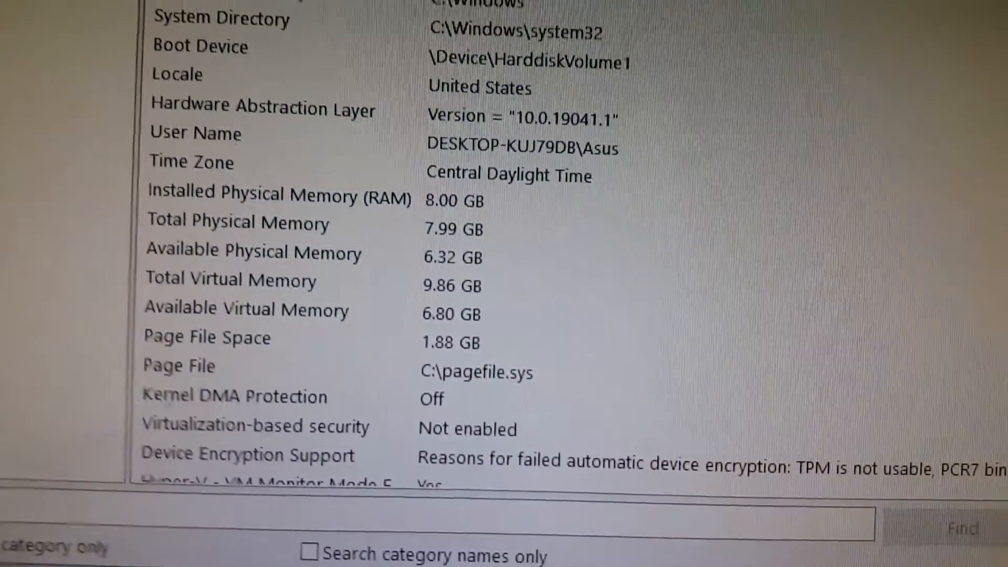
scroll(up, 3)
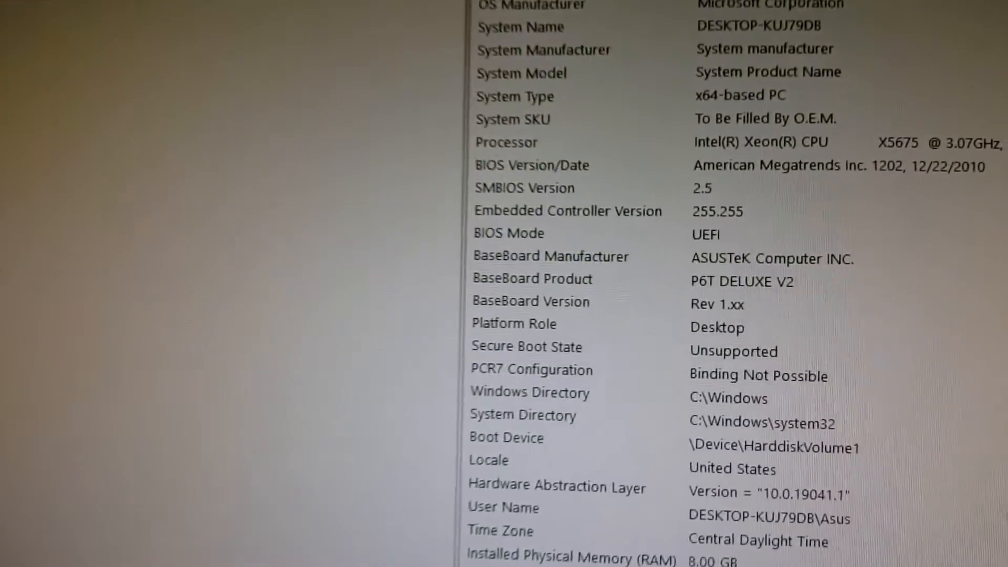